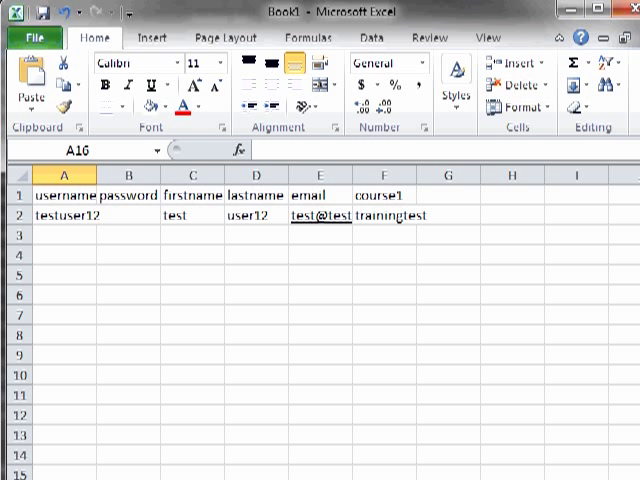
Step: Enter row 3 as testuser12, test, user12, email, and hbhcourse, then widen column F
left_click(62, 193)
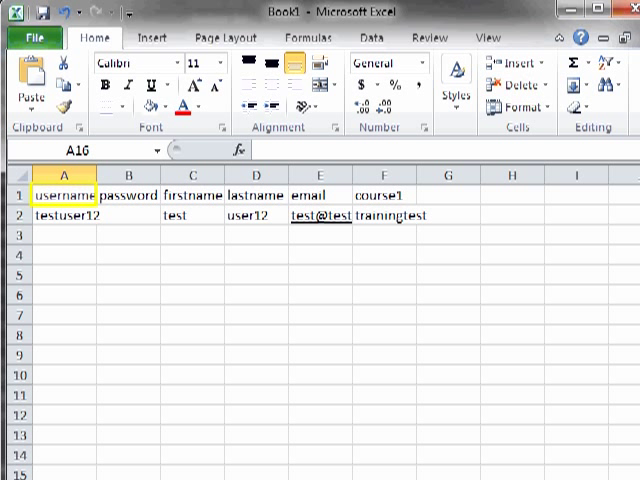
left_click(127, 195)
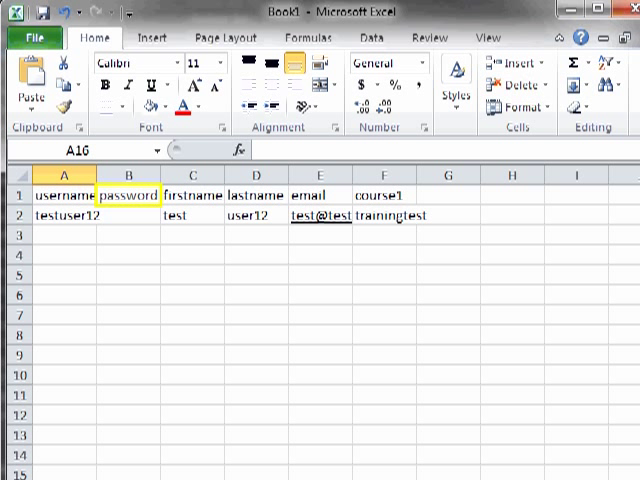
left_click(193, 196)
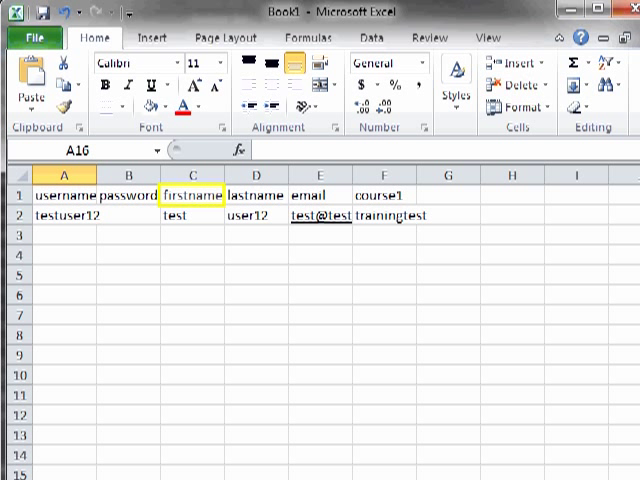
left_click(258, 195)
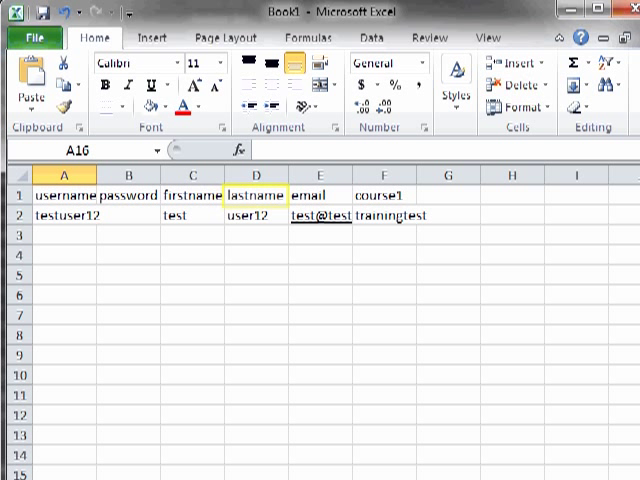
left_click(318, 196)
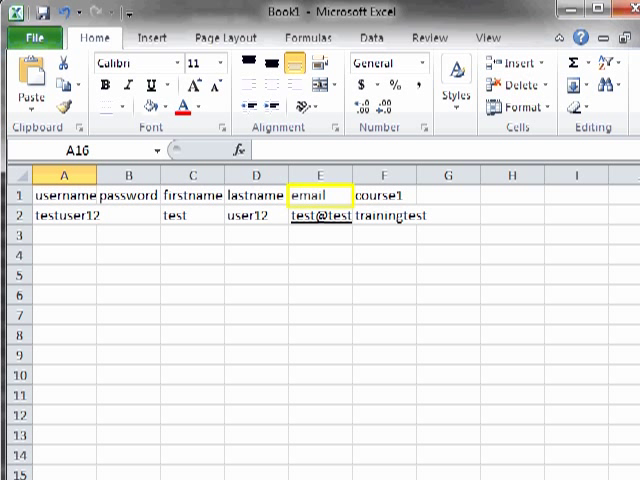
left_click(390, 195)
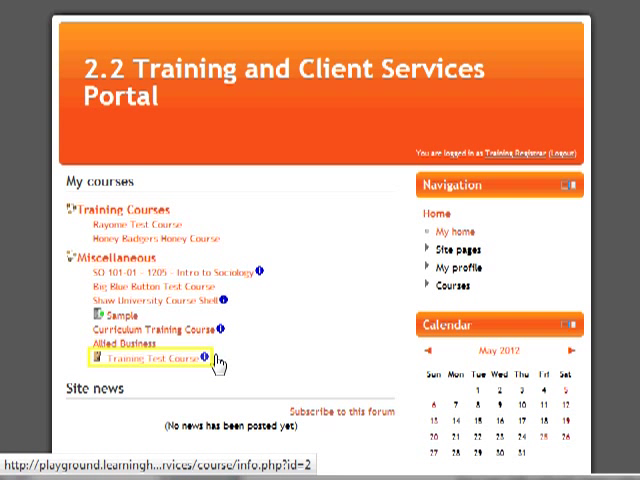
left_click(153, 364)
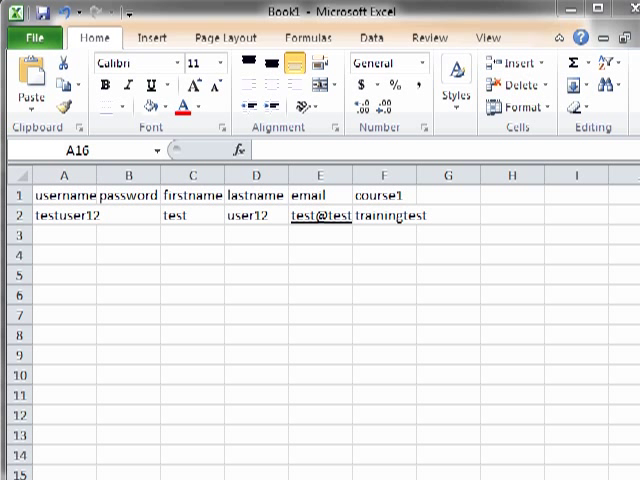
type("course3")
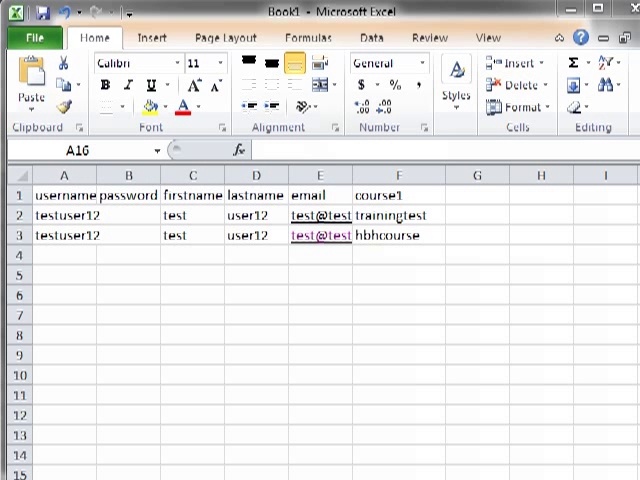
left_click(400, 235)
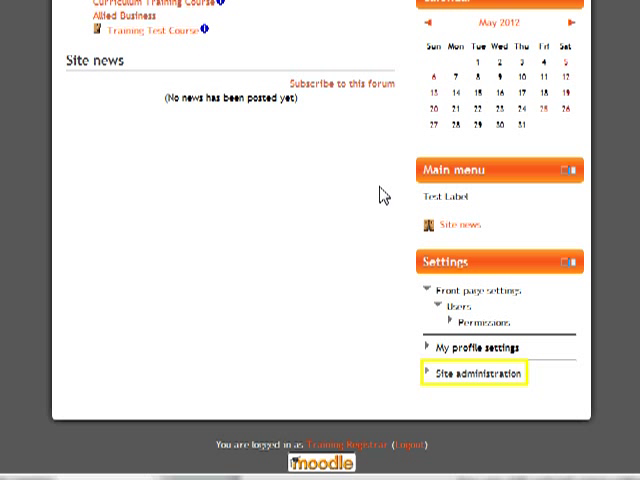
Step: Go to Site administration > Users > Accounts > Upload users
left_click(430, 373)
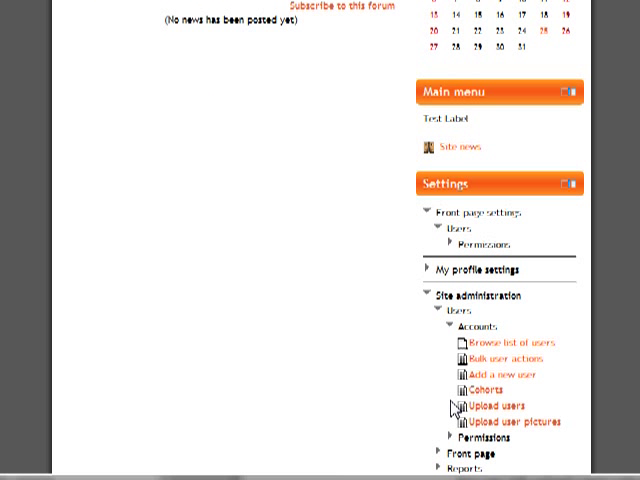
mouse_move(495, 406)
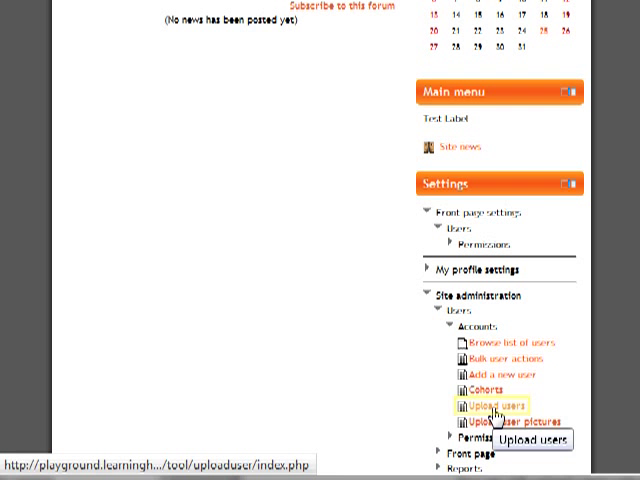
left_click(485, 405)
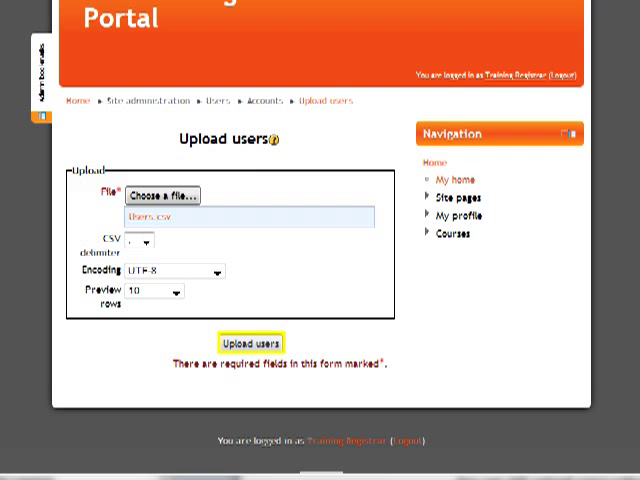
Step: Submit Users.csv for preview and review the Upload type dropdown options
left_click(249, 343)
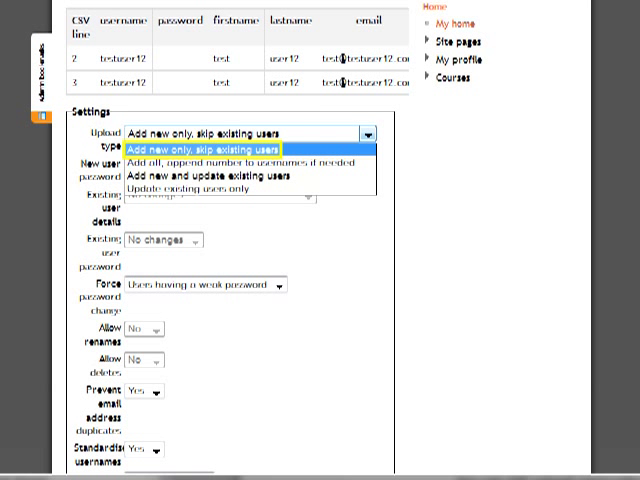
mouse_move(240, 161)
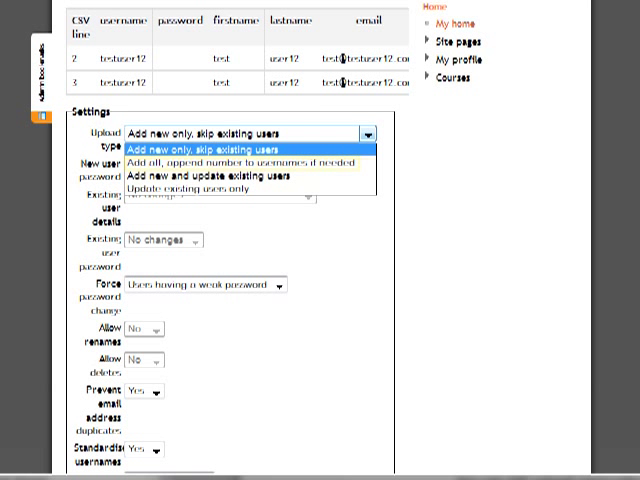
mouse_move(210, 177)
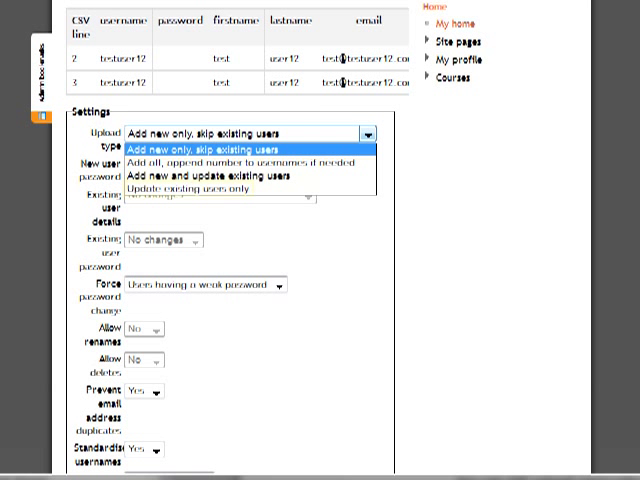
left_click(210, 146)
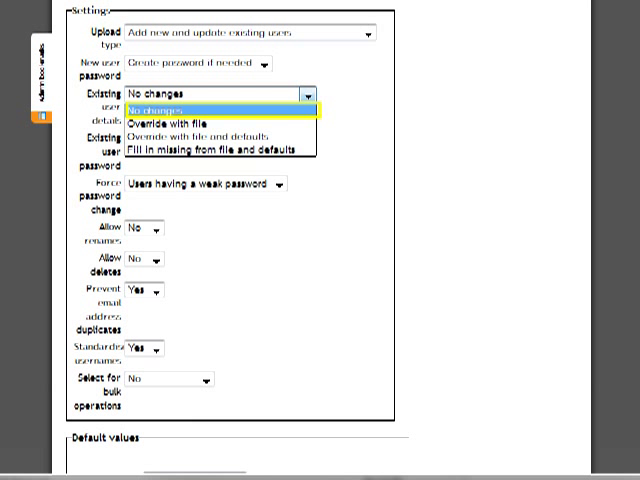
mouse_move(185, 123)
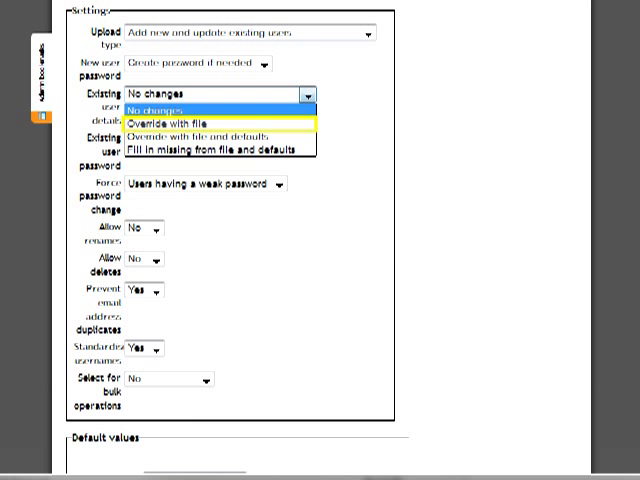
mouse_move(220, 145)
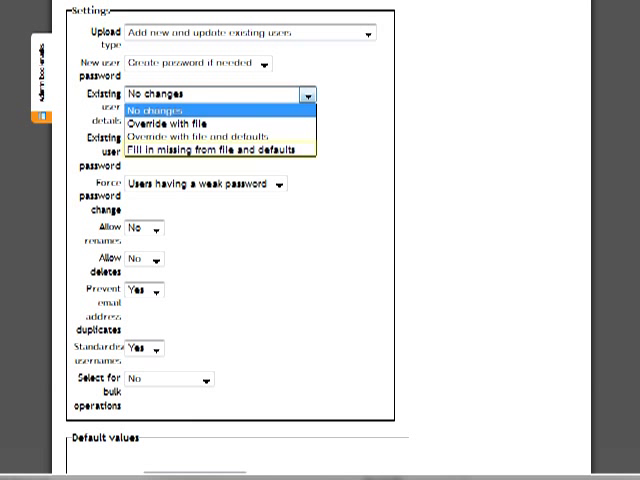
mouse_move(215, 148)
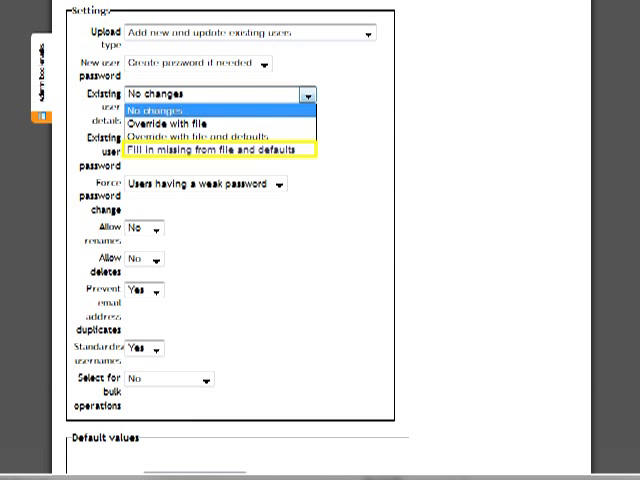
Step: Set Existing user details to Override with file
left_click(195, 123)
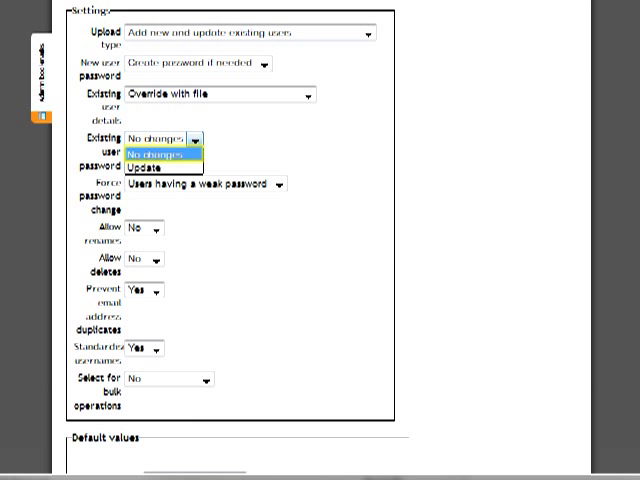
Step: Choose how the Existing user password setting handles existing users' passwords
left_click(151, 229)
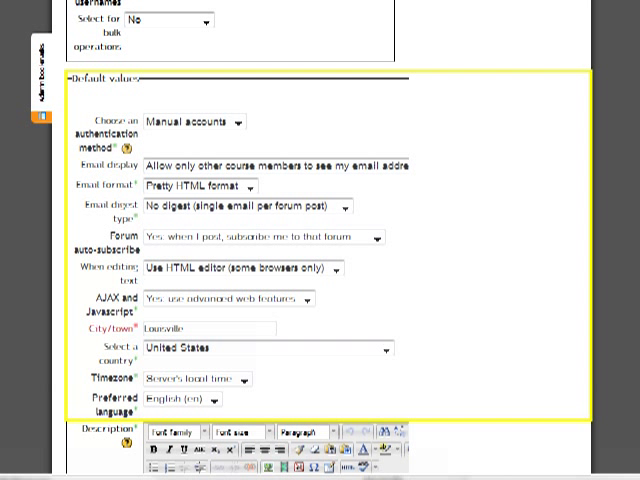
Step: Scroll past the Default values and submit the upload with Upload users
scroll("down", 3)
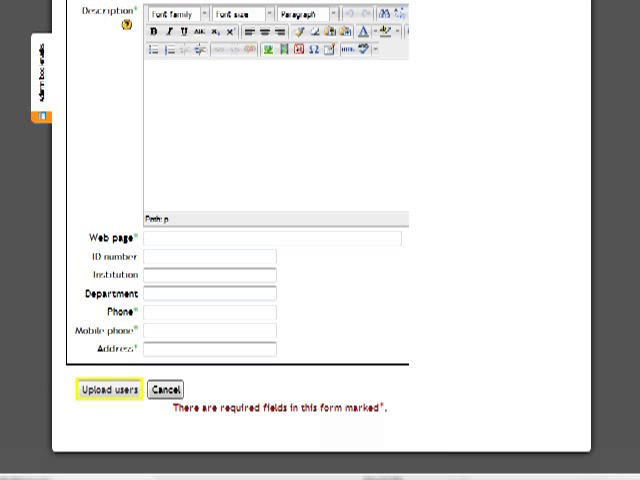
left_click(108, 389)
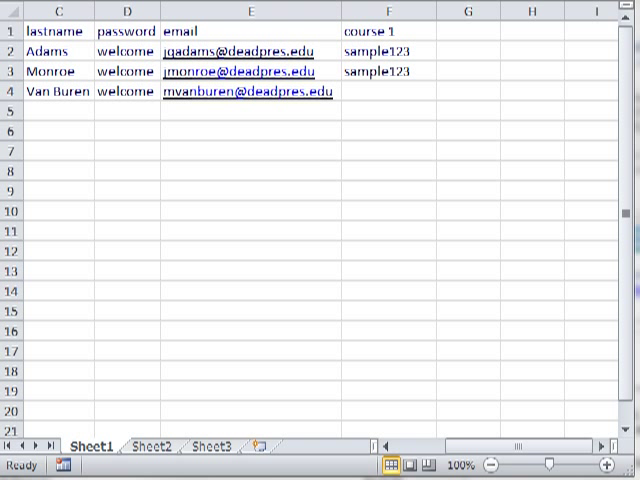
Step: Switch to the Excel user sheet to review names, passwords, emails and courses
left_click(468, 11)
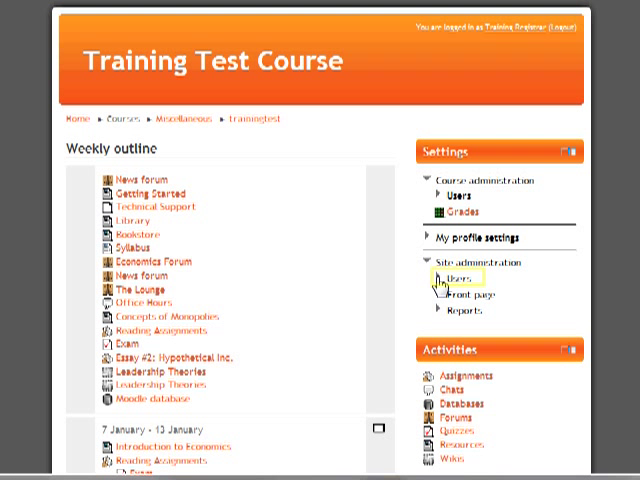
Step: Expand Users > Accounts and browse the Add a new user form
left_click(456, 278)
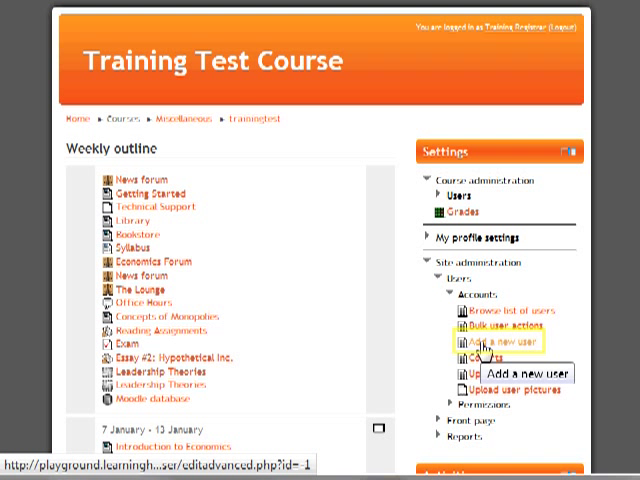
left_click(477, 345)
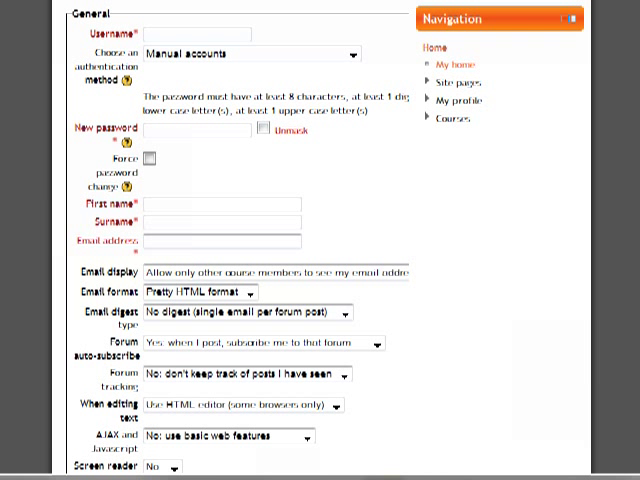
scroll("down", 3)
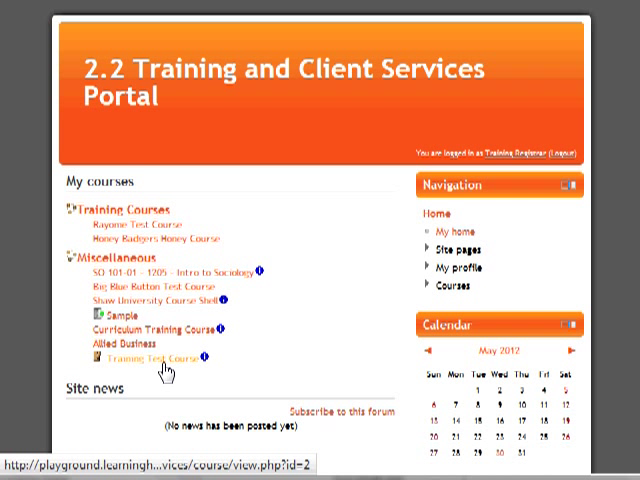
Step: In Training Test Course, open Enrolled users and launch the Enrol users dialog
left_click(151, 357)
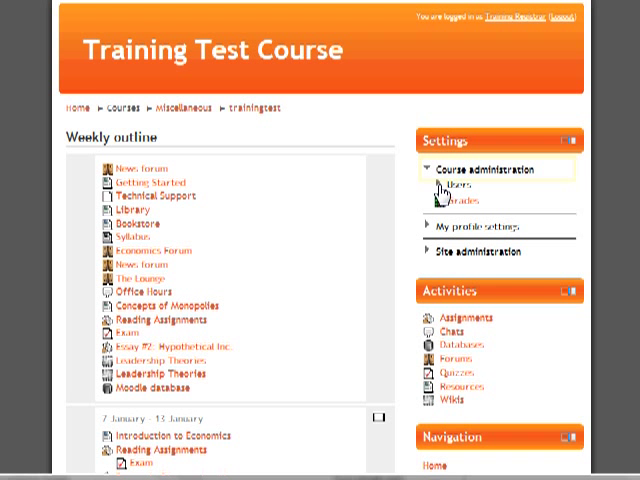
left_click(455, 185)
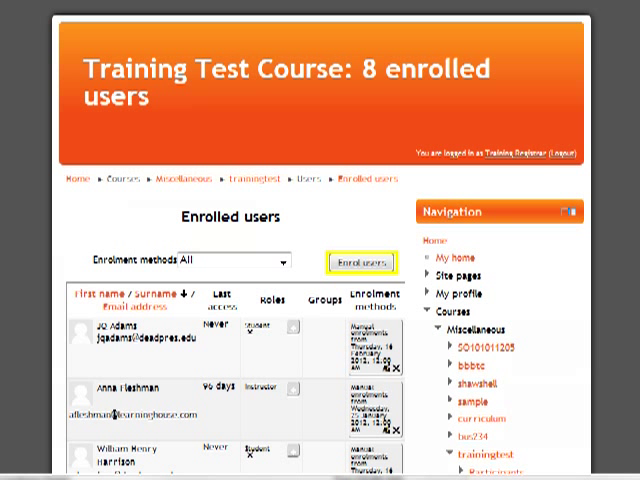
left_click(363, 263)
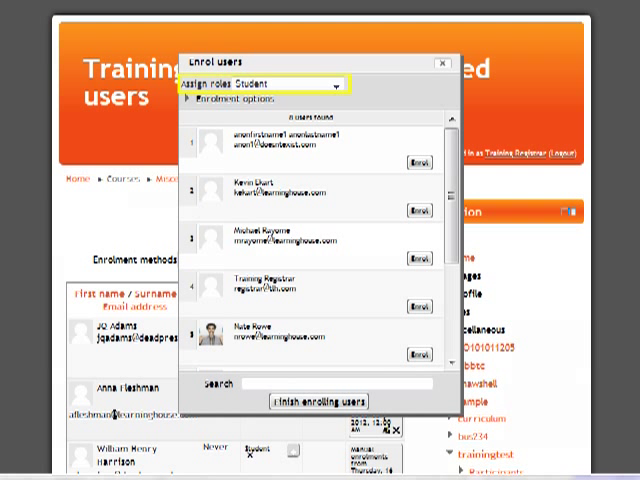